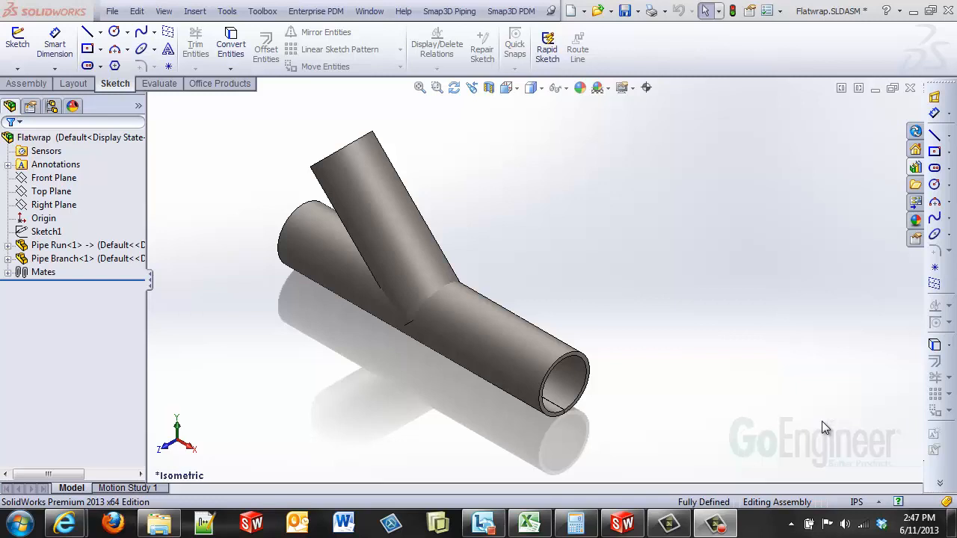
mouse_move(736, 383)
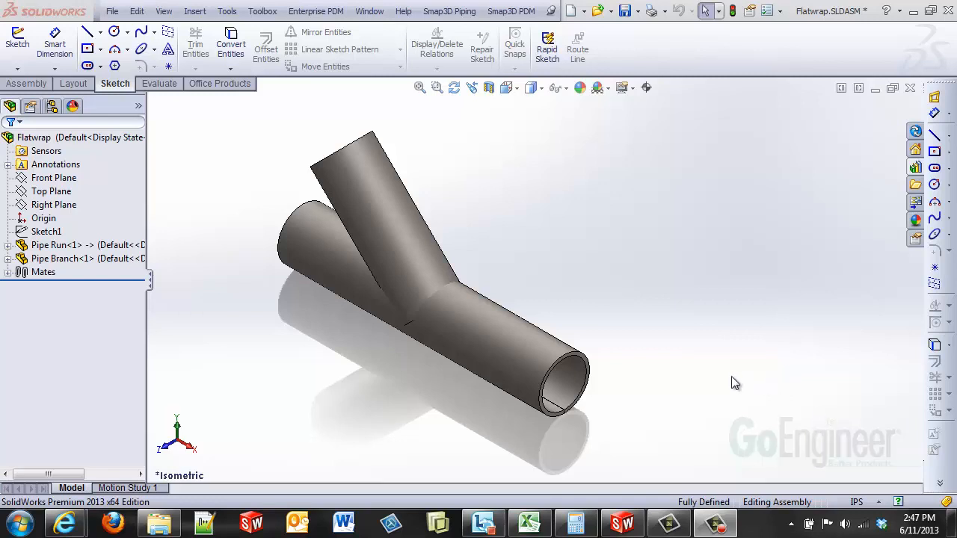
mouse_move(727, 389)
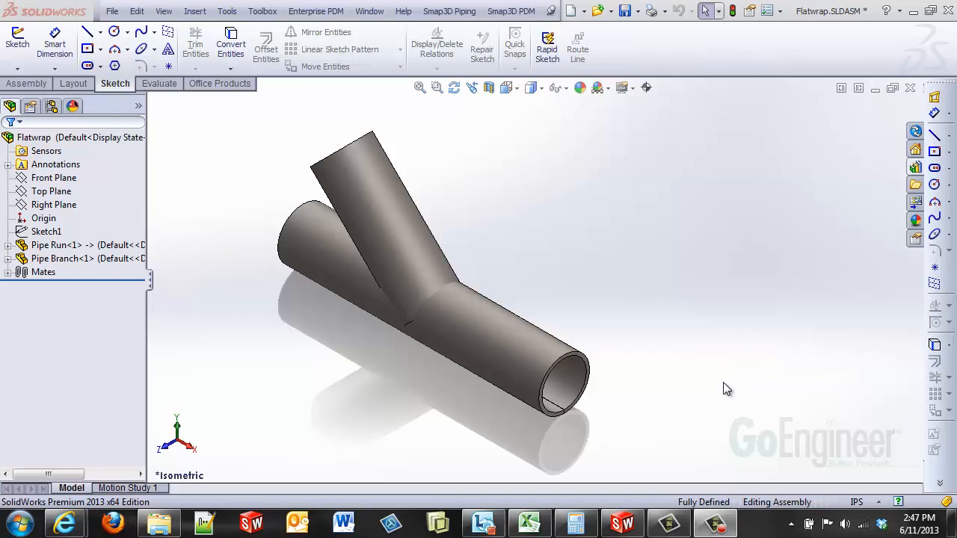
mouse_move(738, 383)
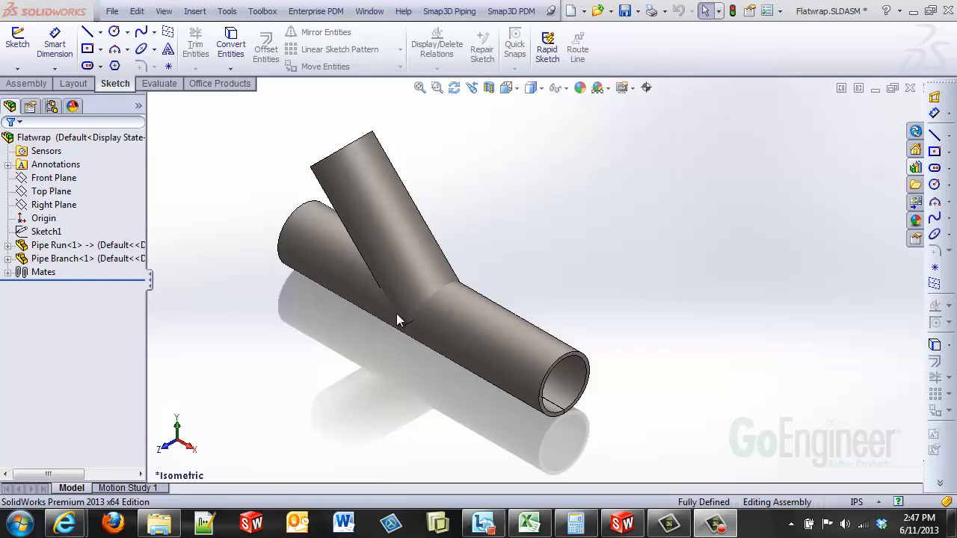
mouse_move(401, 308)
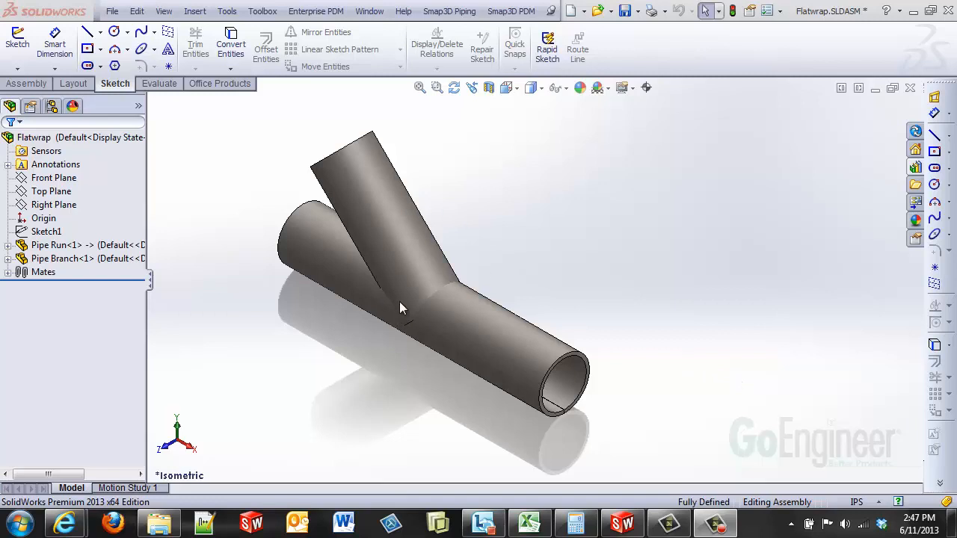
mouse_move(419, 293)
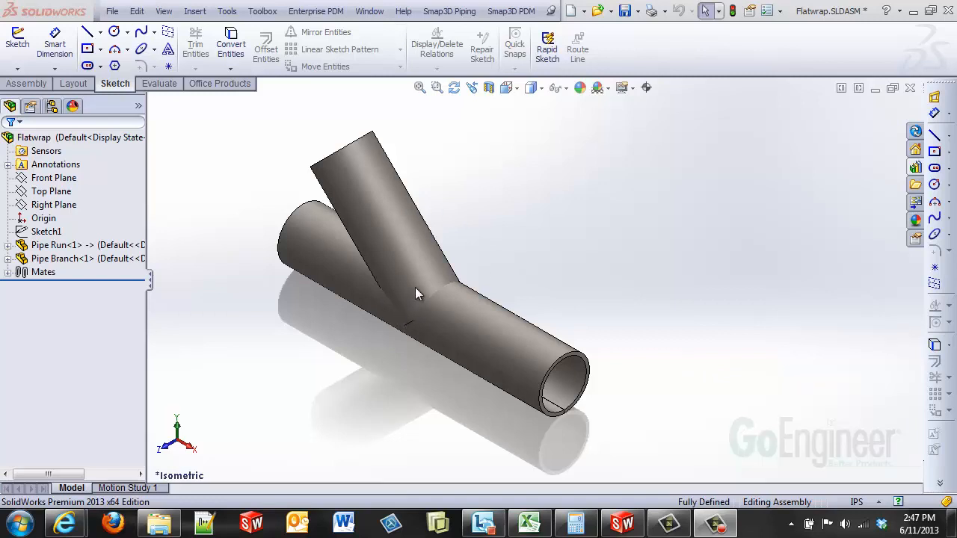
mouse_move(471, 332)
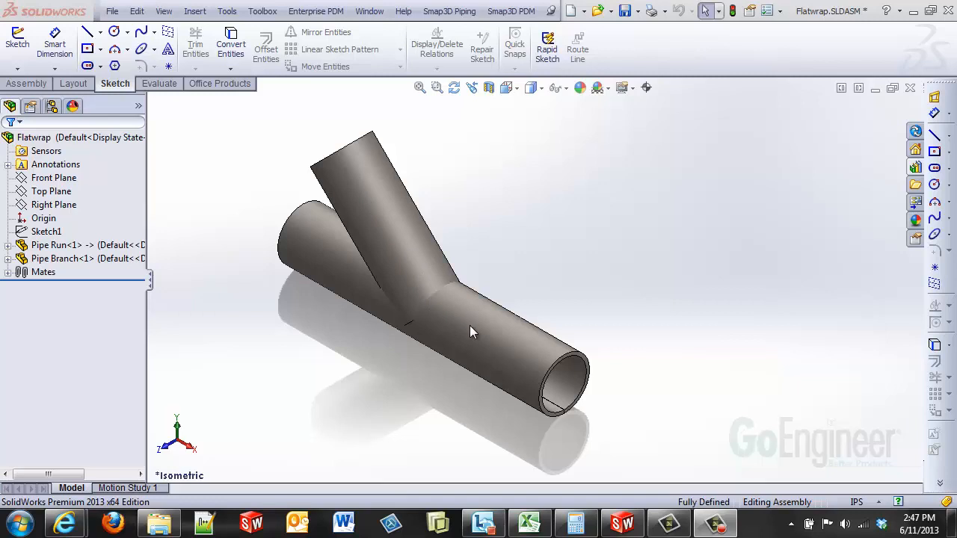
mouse_move(396, 269)
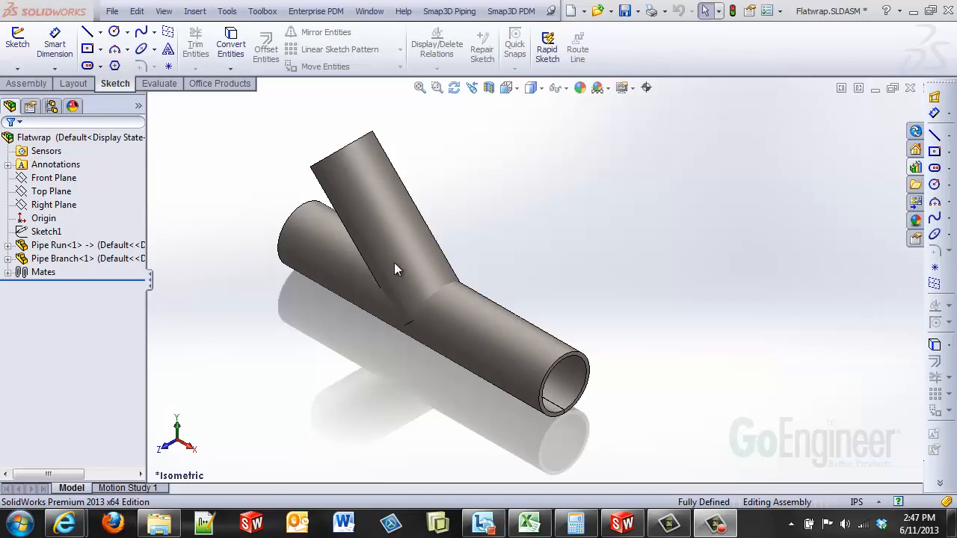
mouse_move(371, 360)
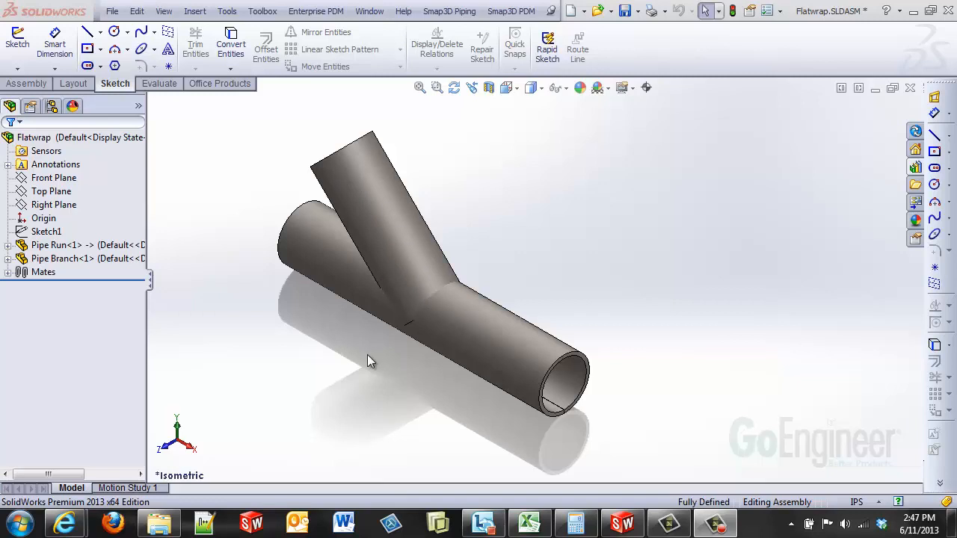
Step: Edit Pipe Branch in place and start Sketch3 on the run pipe's end face
click(57, 245)
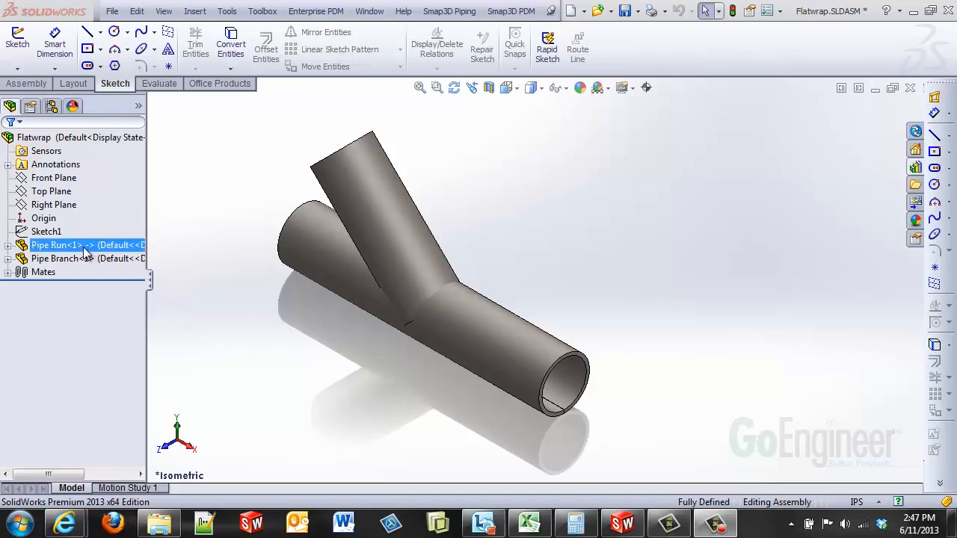
click(47, 230)
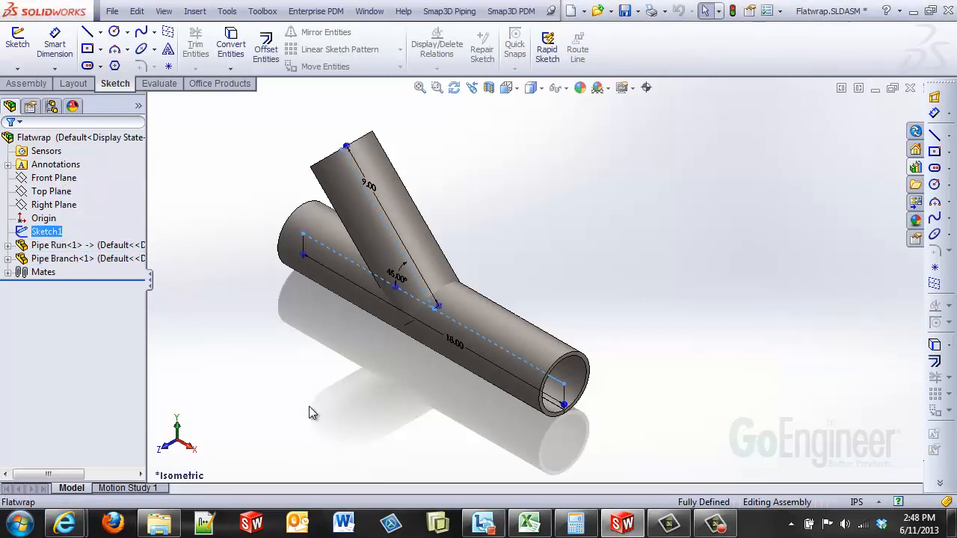
mouse_move(396, 298)
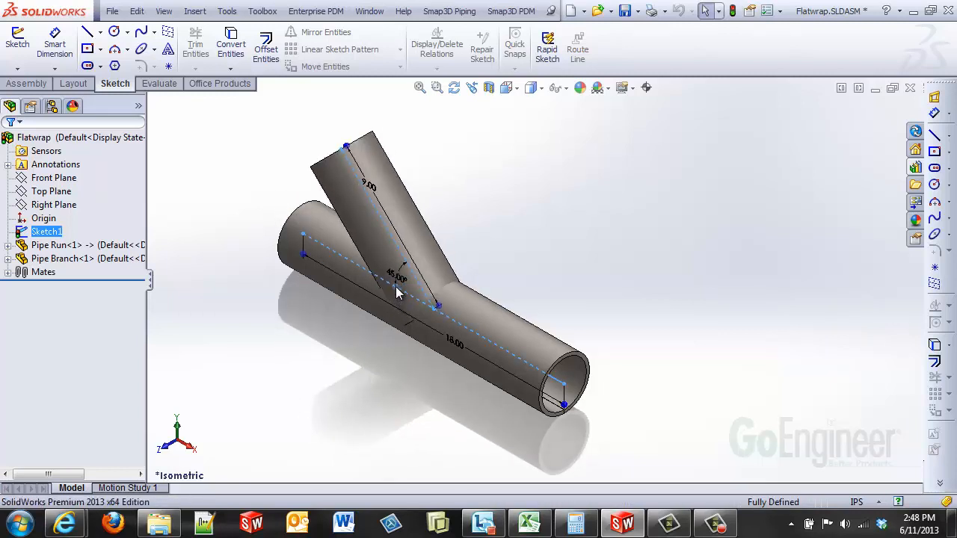
mouse_move(381, 380)
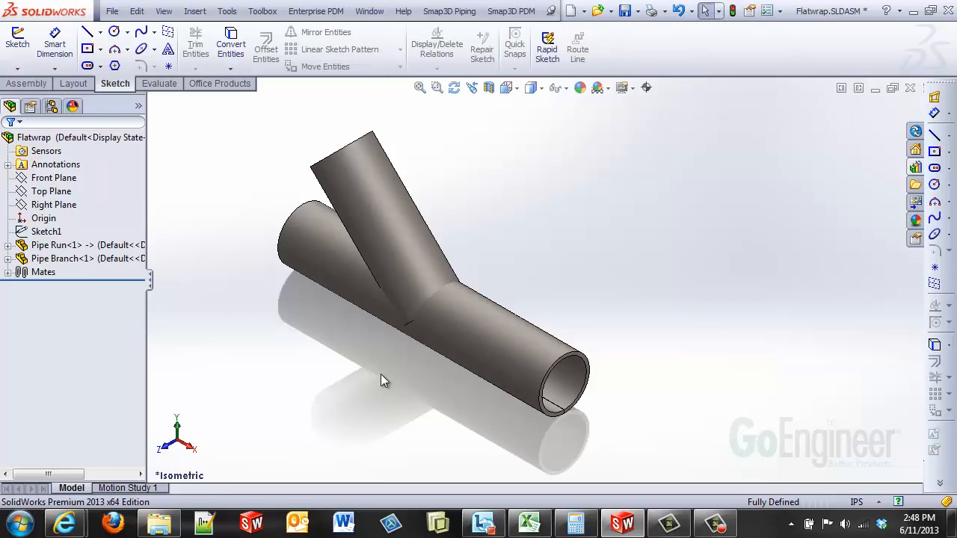
mouse_move(386, 238)
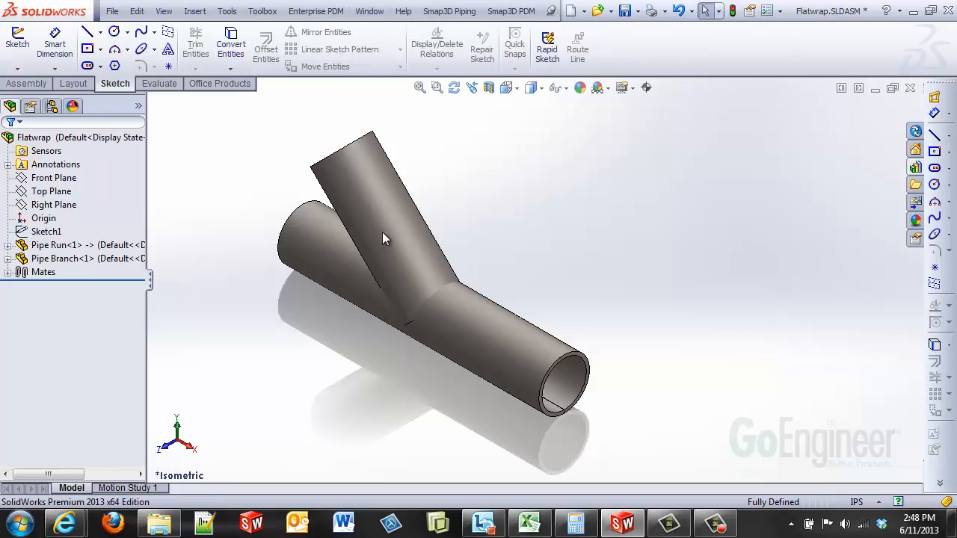
mouse_move(377, 207)
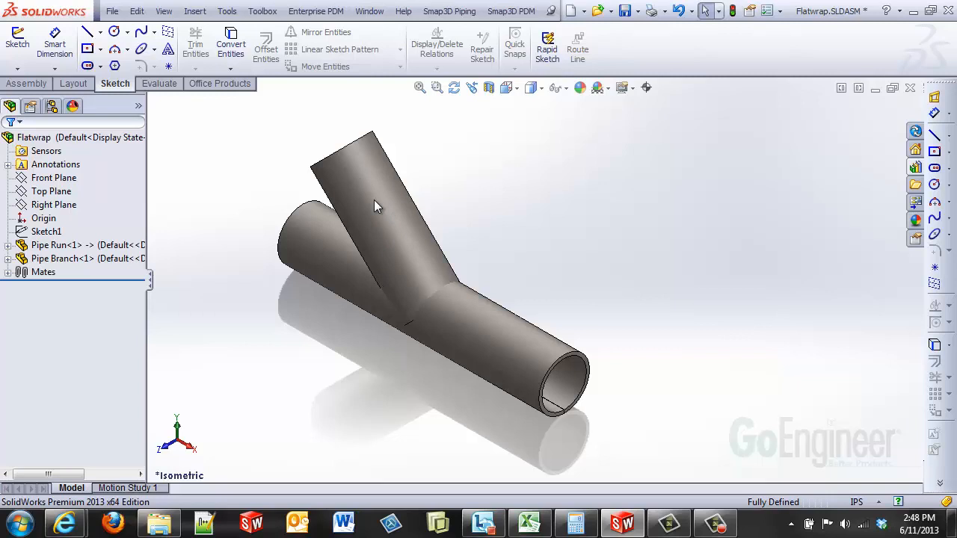
mouse_move(485, 342)
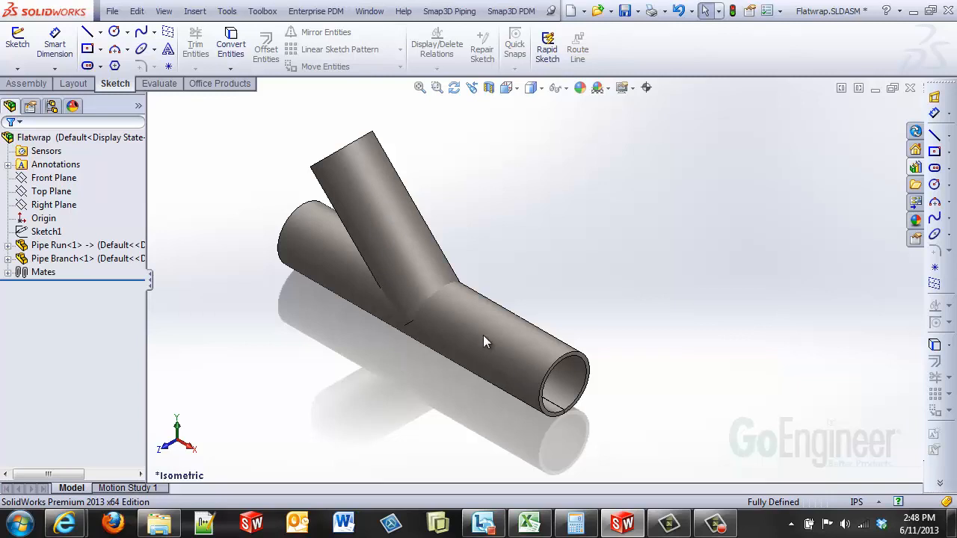
click(367, 187)
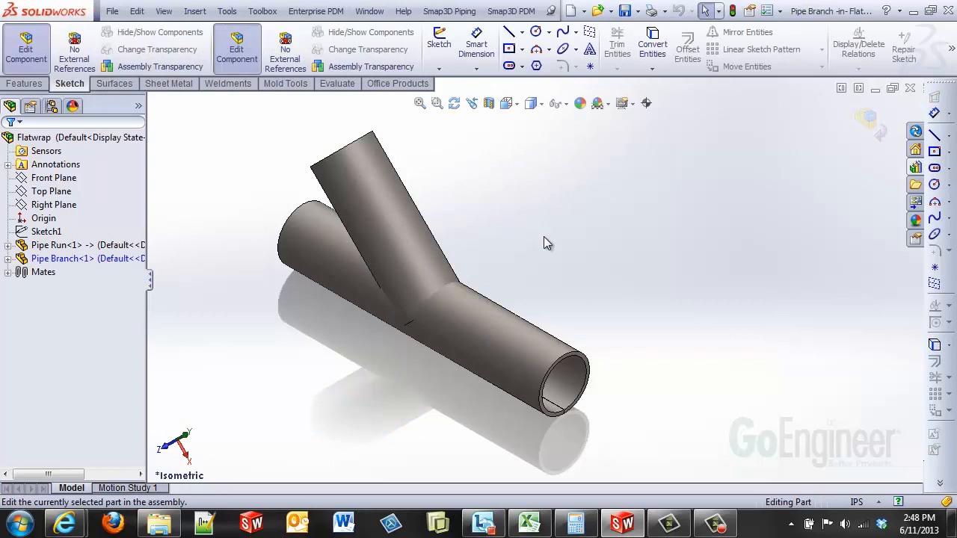
right_click(545, 242)
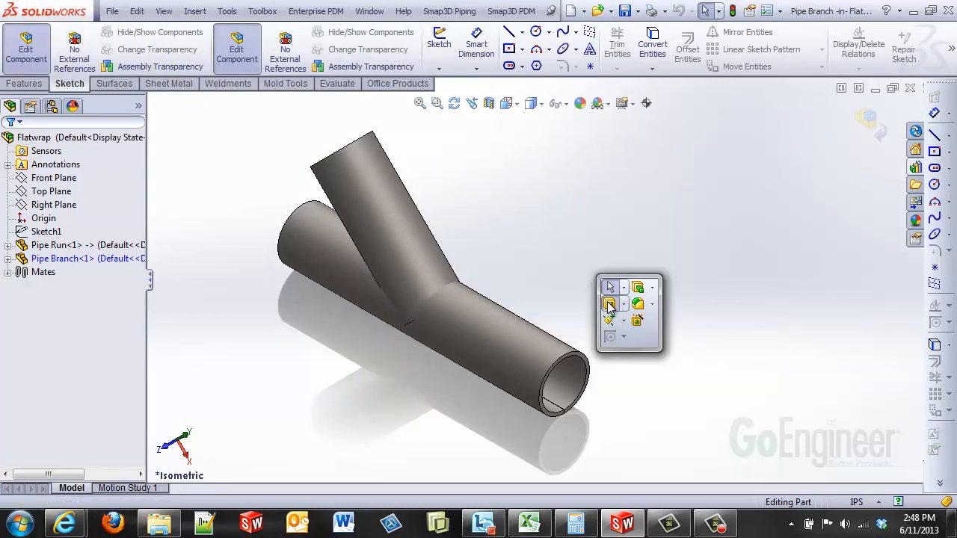
click(609, 305)
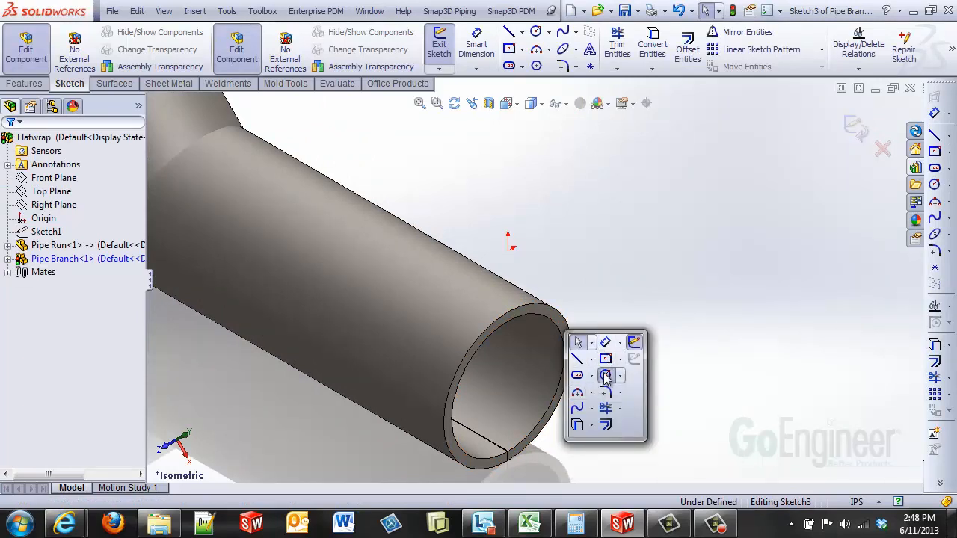
Step: Draw a circle concentric with the run pipe's end and Smart Dimension it to 3.50 in
click(605, 375)
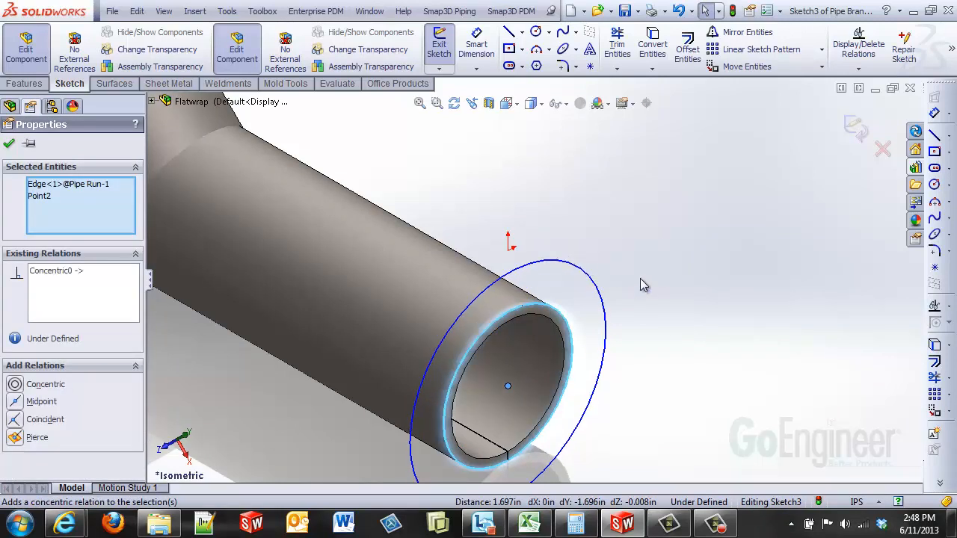
click(9, 143)
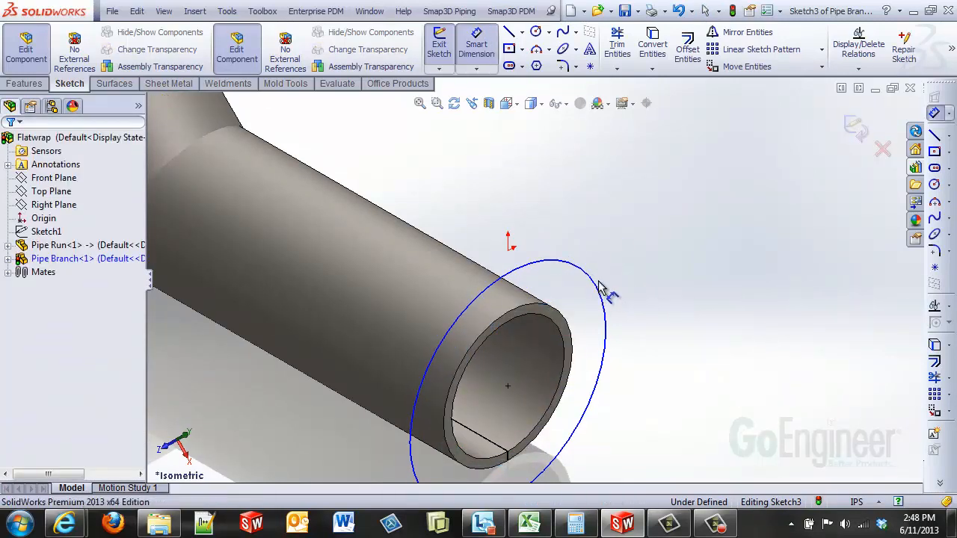
click(606, 291)
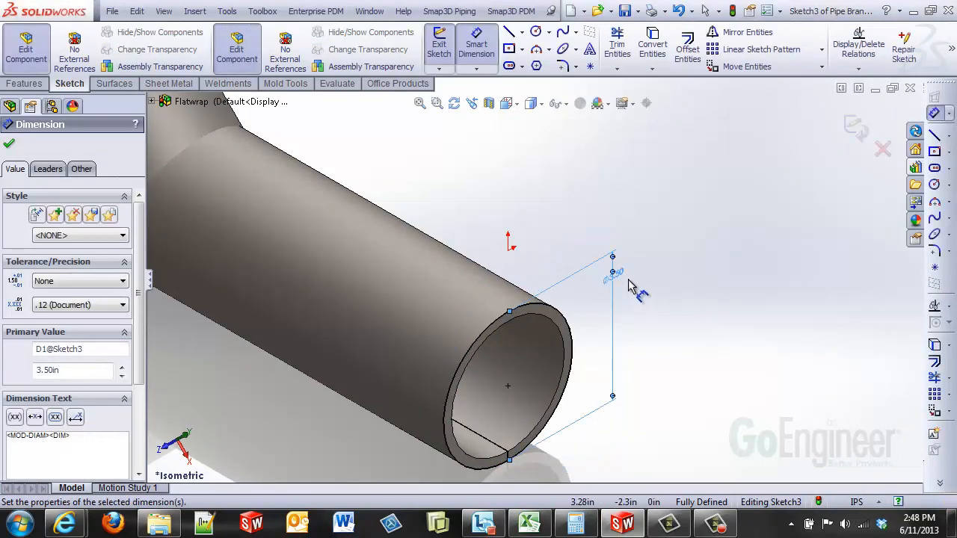
mouse_move(632, 284)
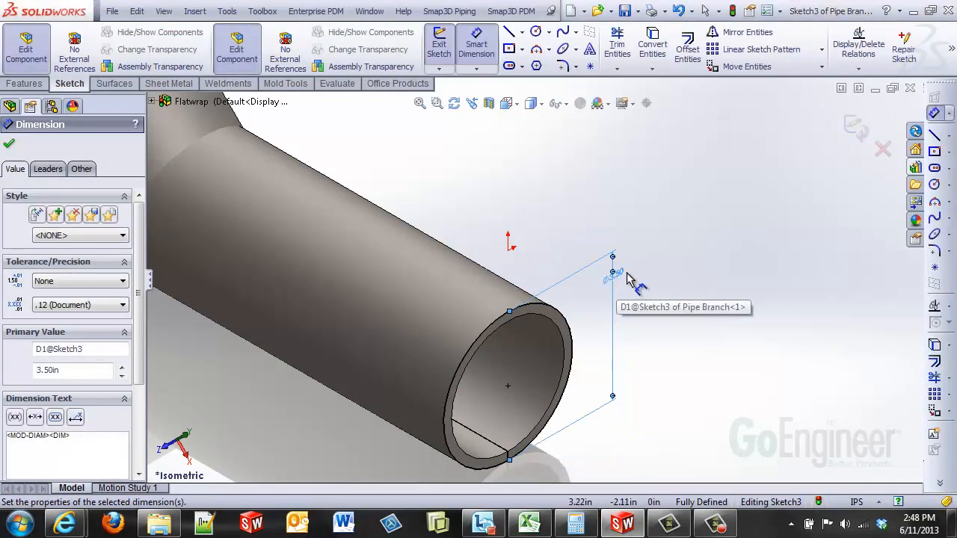
mouse_move(542, 427)
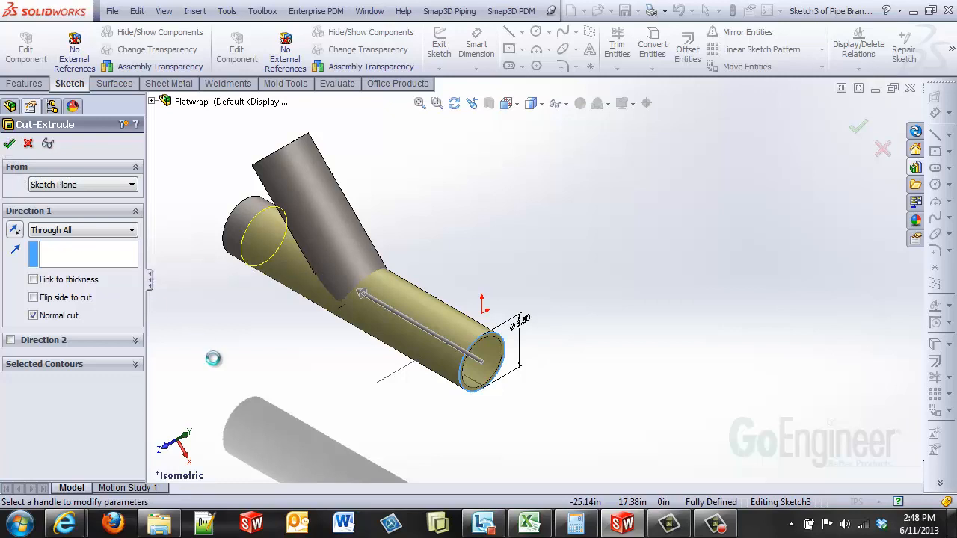
Step: Apply a Through All extruded cut to cope the branch pipe's end
click(11, 143)
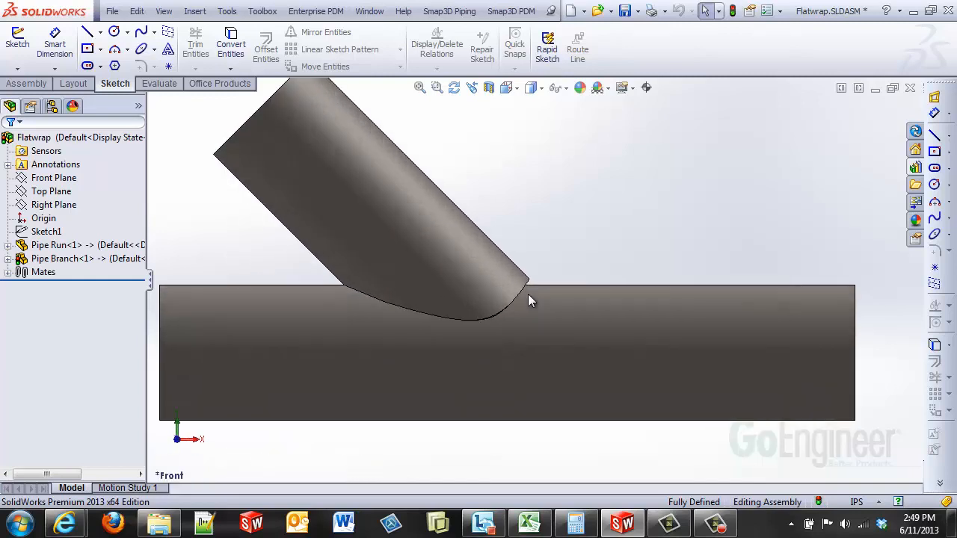
Step: Show a section view on the Front Plane to check the coped joint fit
click(489, 88)
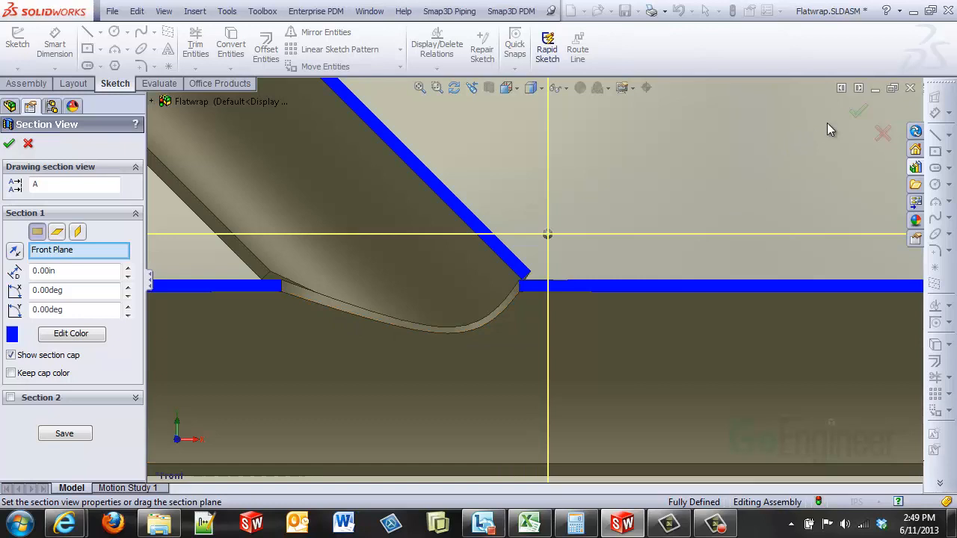
click(9, 144)
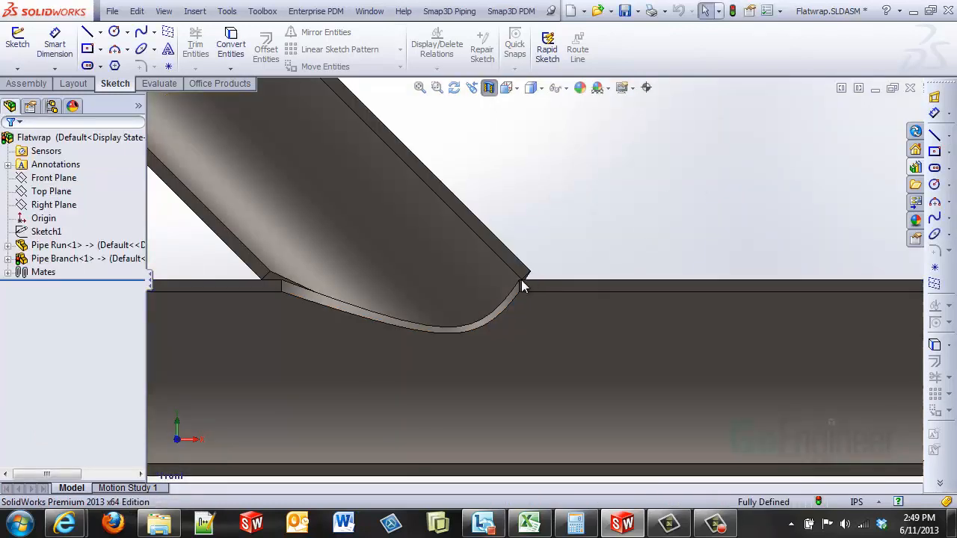
mouse_move(523, 286)
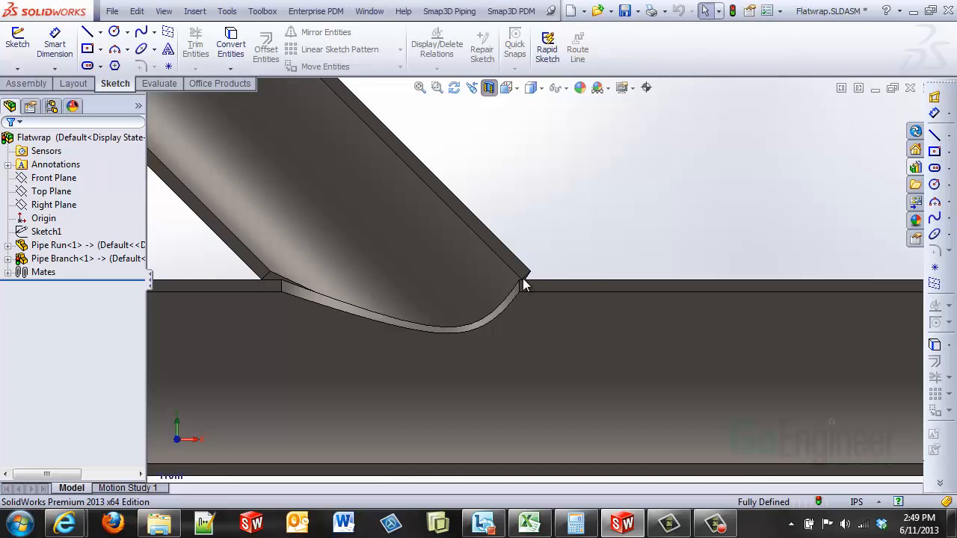
mouse_move(520, 281)
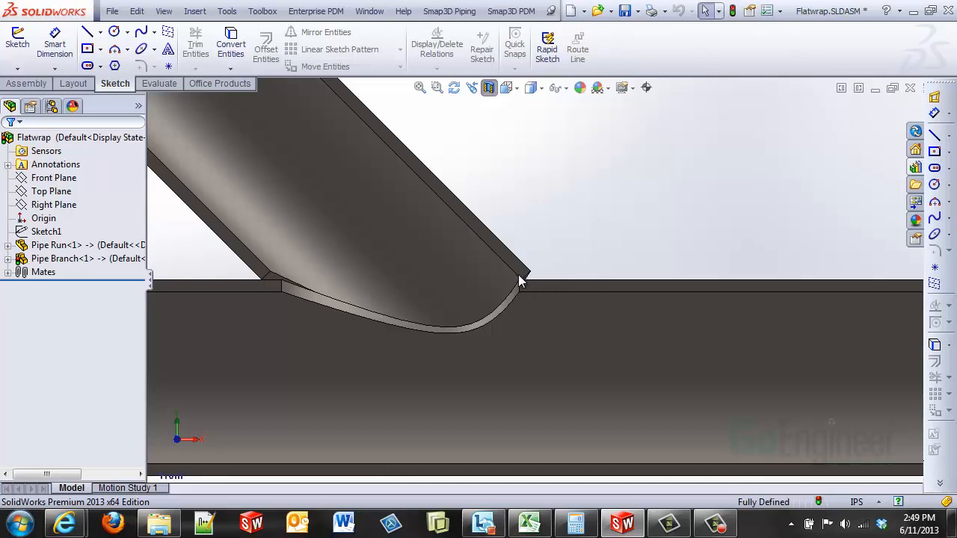
mouse_move(248, 284)
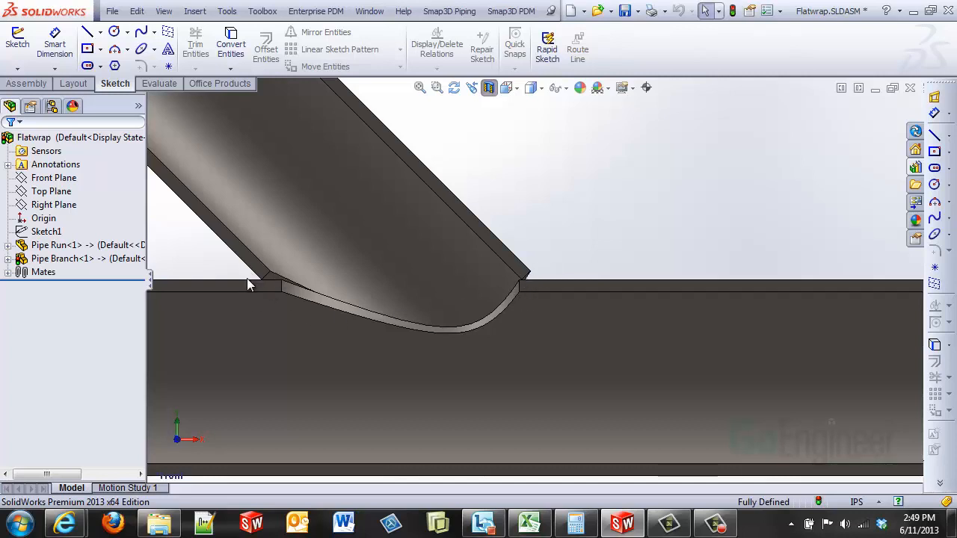
mouse_move(290, 322)
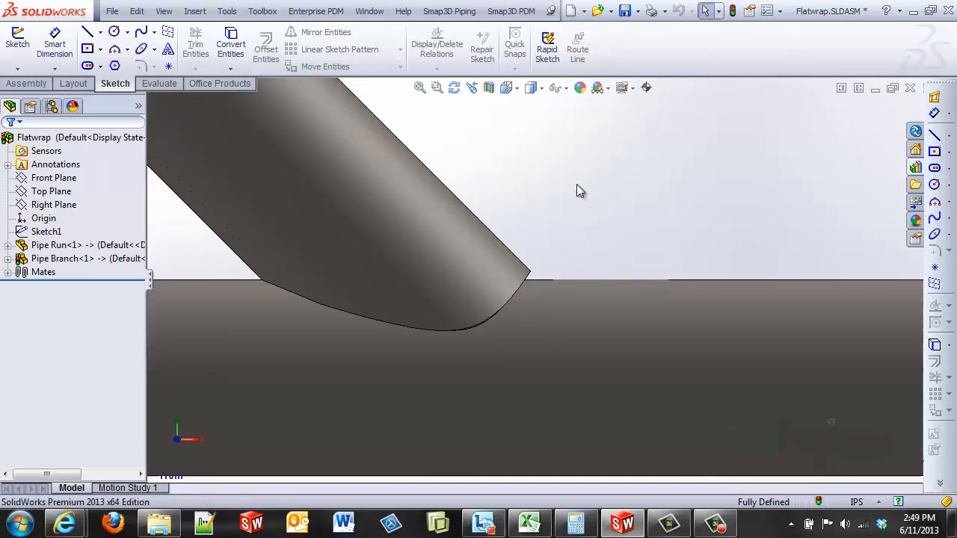
Step: Open Pipe Branch on its own and show Boss-Extrude1's Sketch1 circular profile
right_click(441, 224)
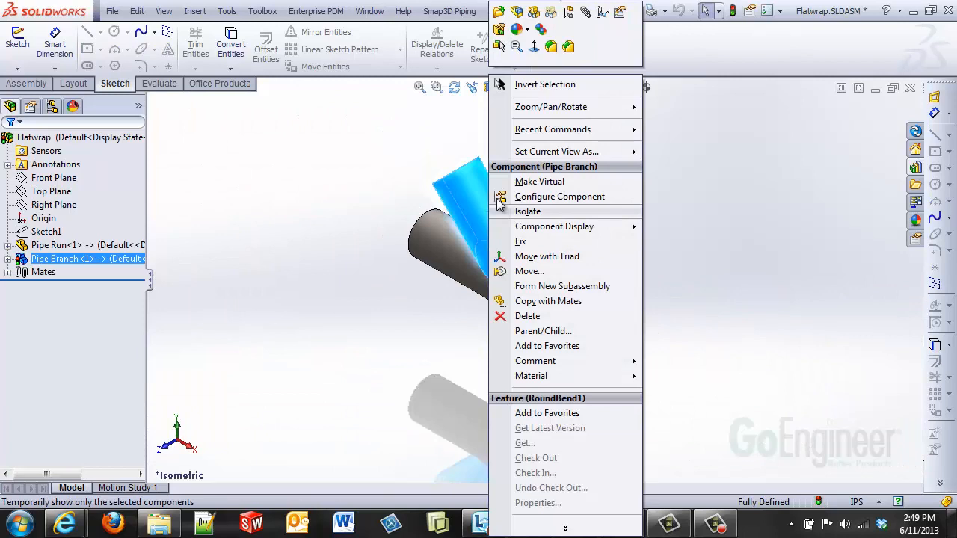
click(528, 211)
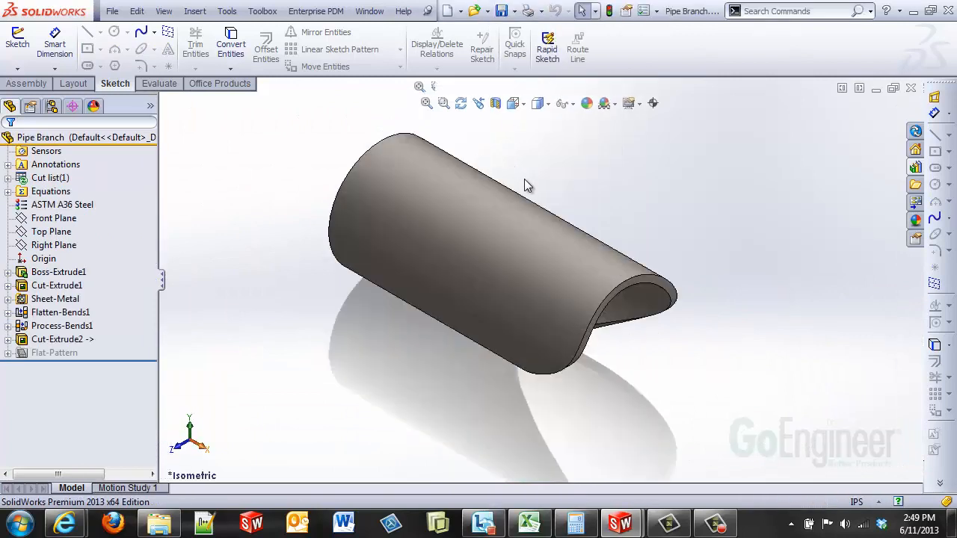
click(57, 272)
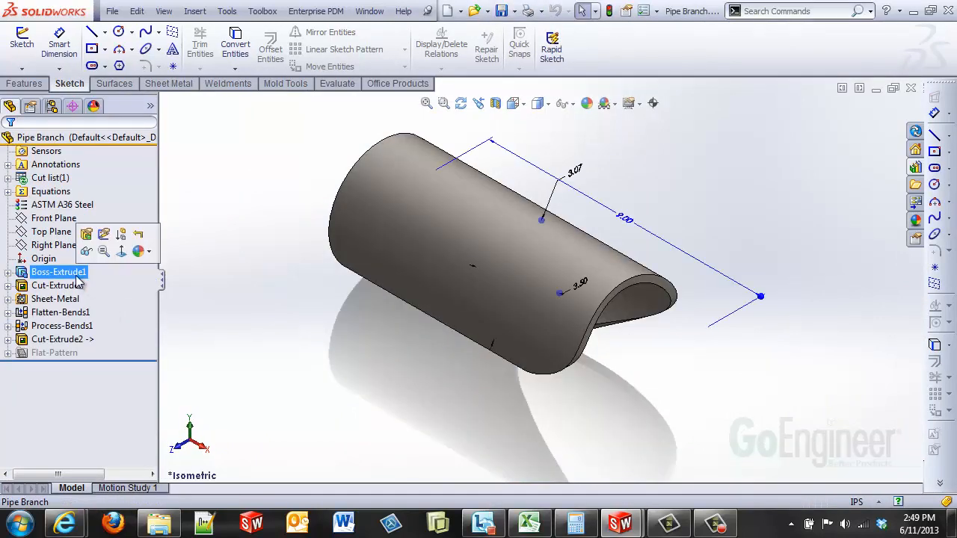
click(7, 272)
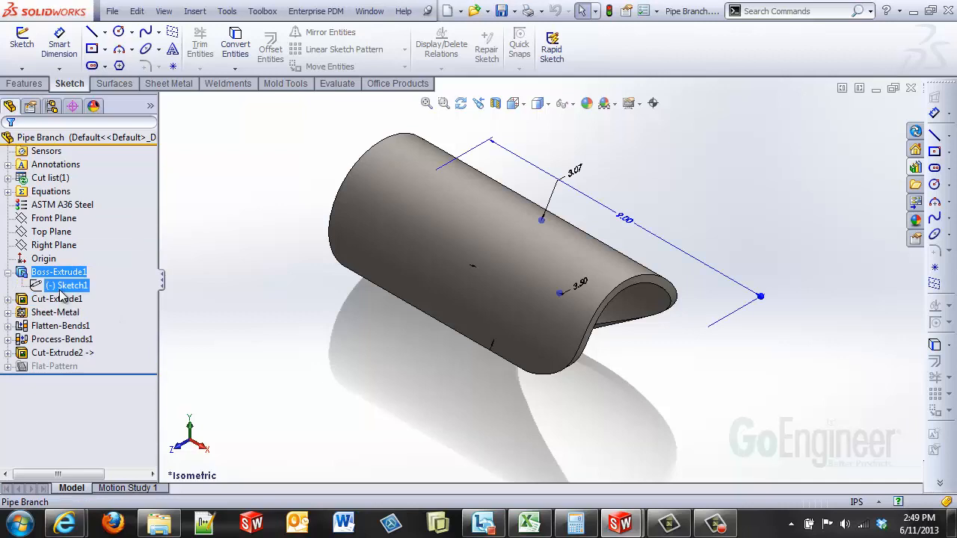
click(69, 285)
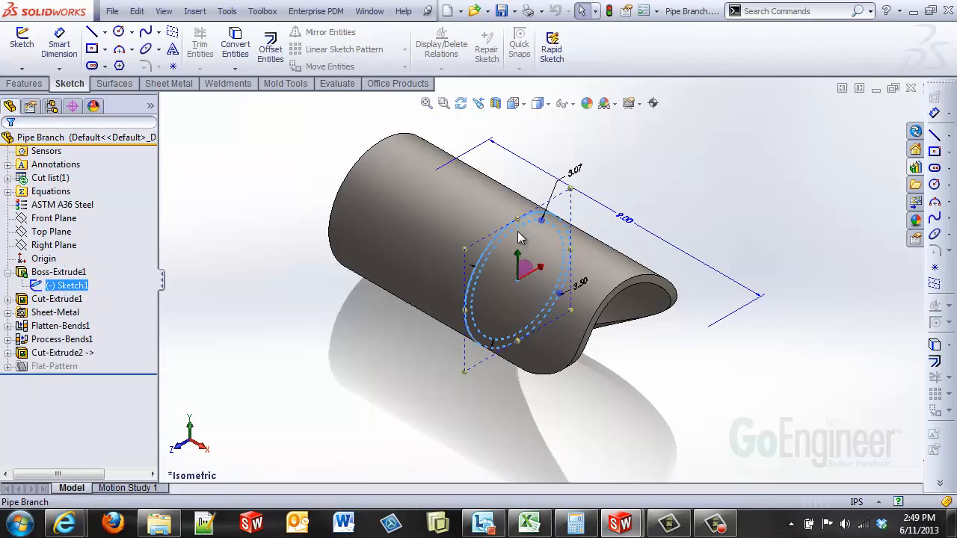
Step: Review the P3 pipe data in the Structural Steel library and close it
click(263, 11)
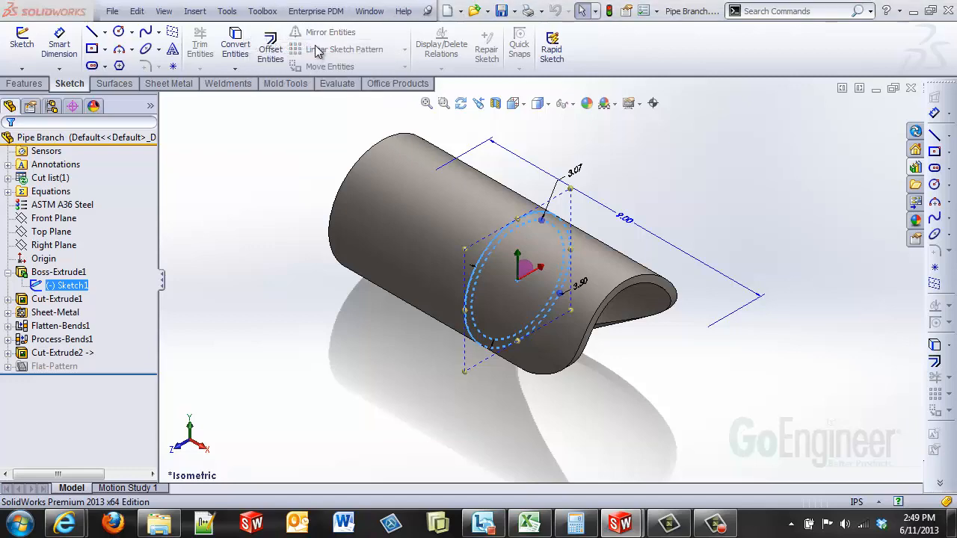
click(388, 179)
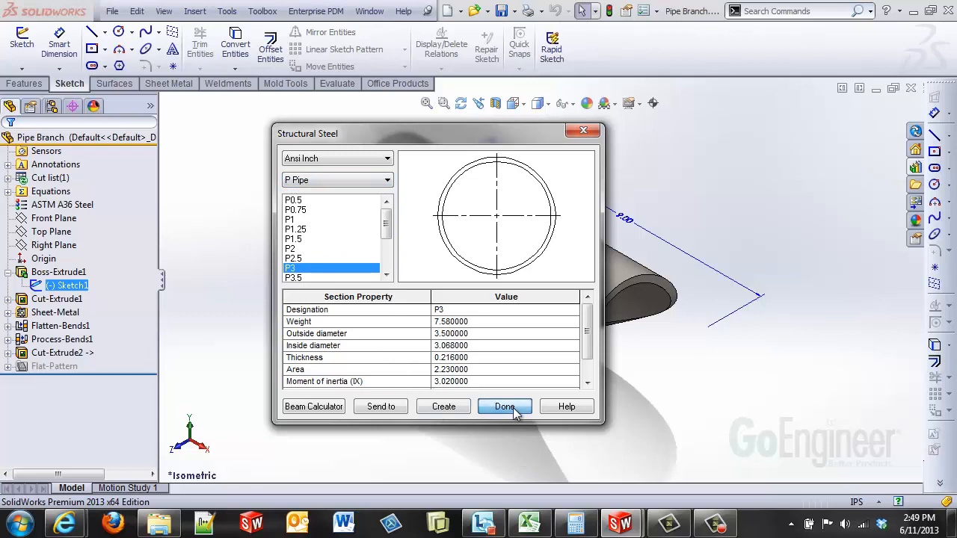
click(506, 407)
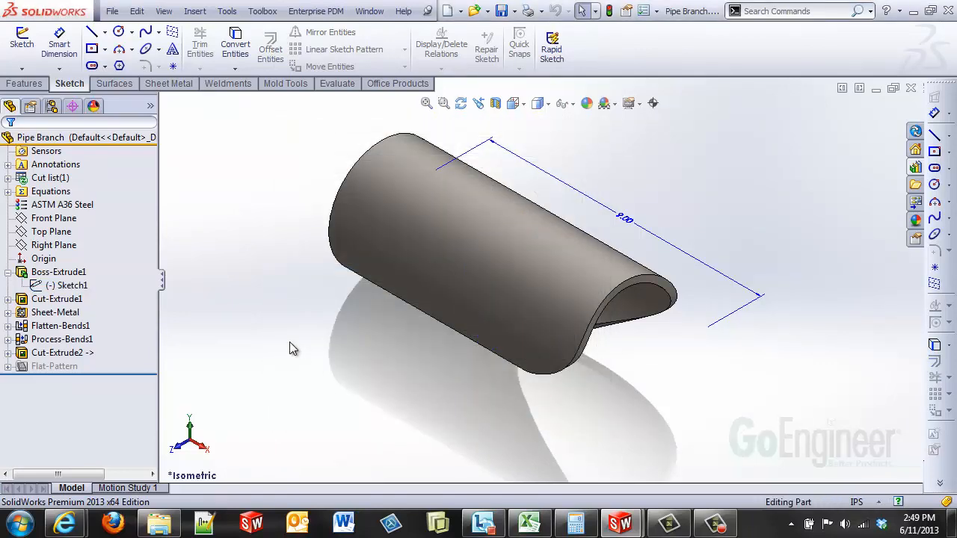
click(57, 299)
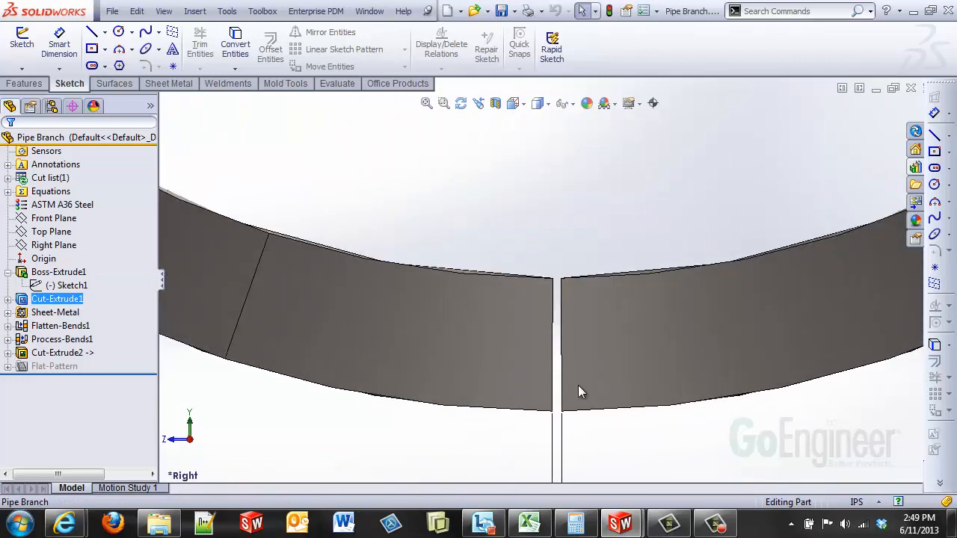
drag(582, 392, 565, 264)
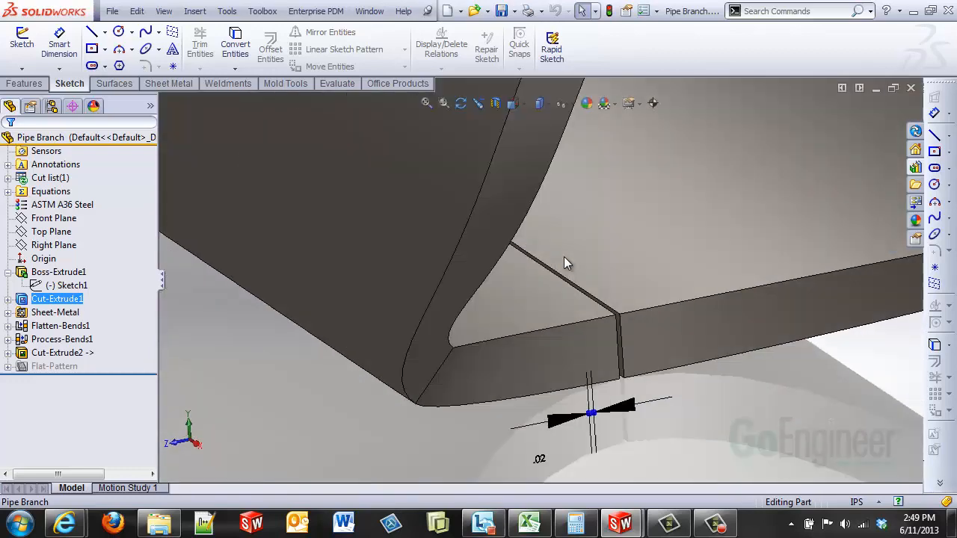
click(56, 312)
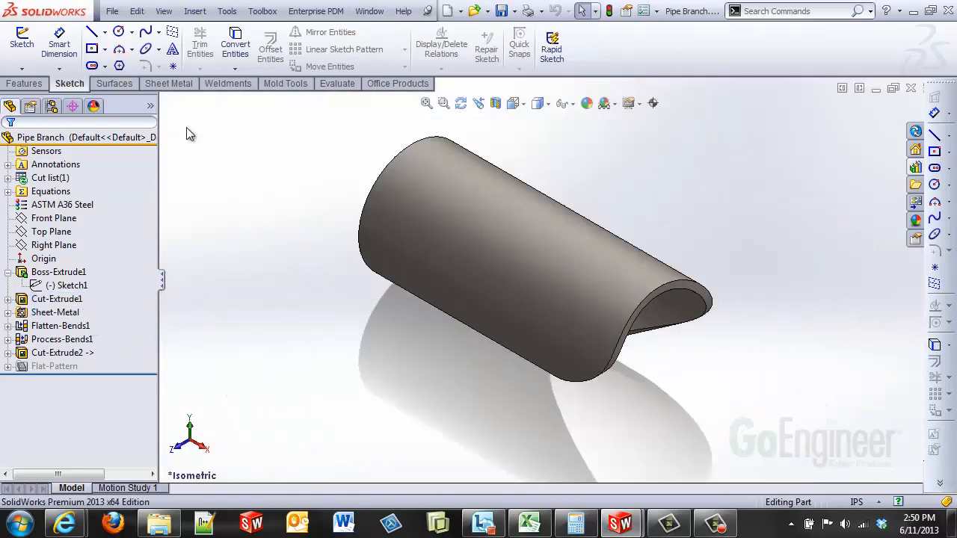
Step: Review the Sheet-Metal feature and flatten the branch pipe into its flat pattern
click(171, 84)
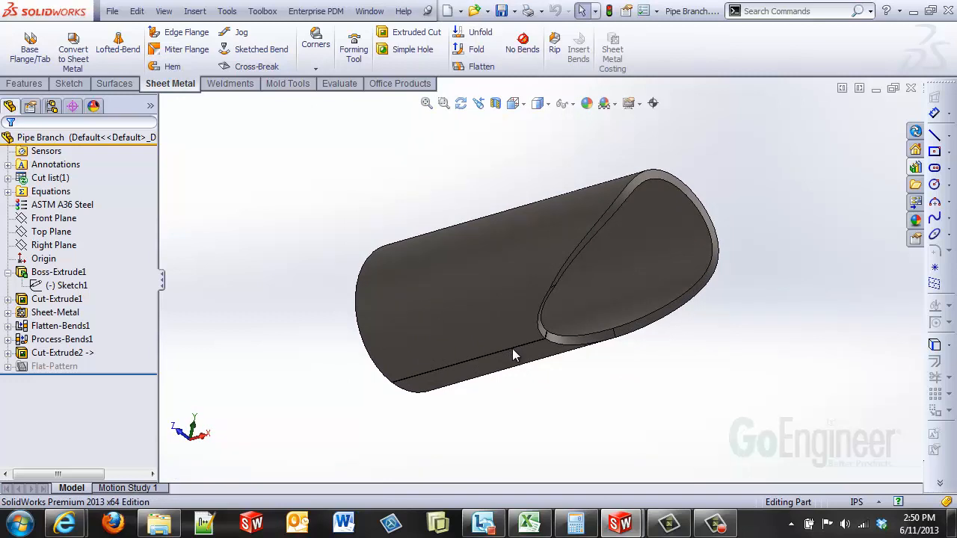
click(7, 313)
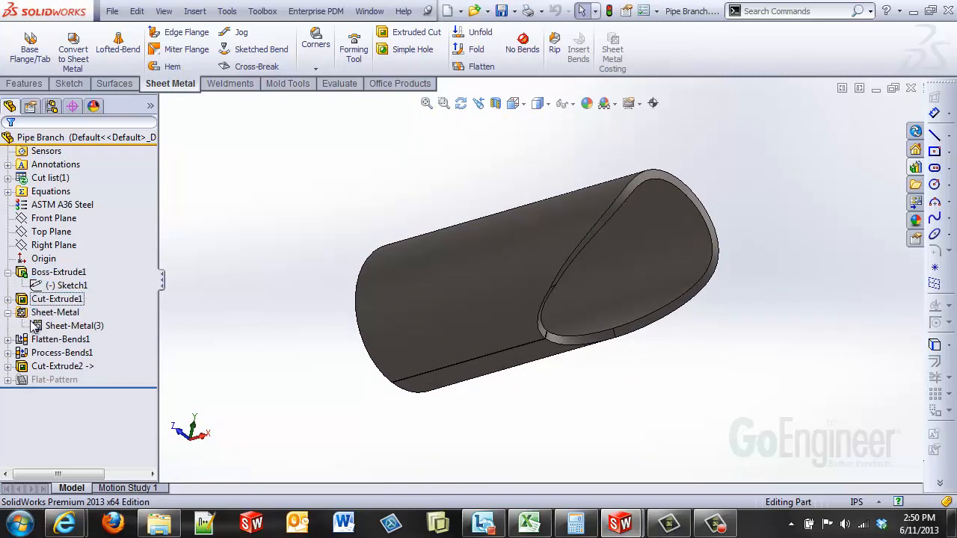
double_click(75, 326)
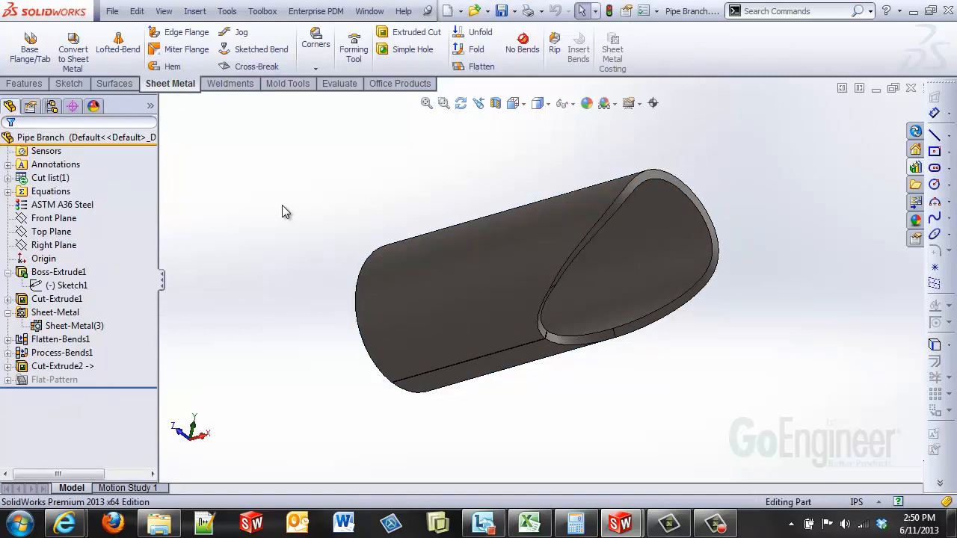
mouse_move(284, 287)
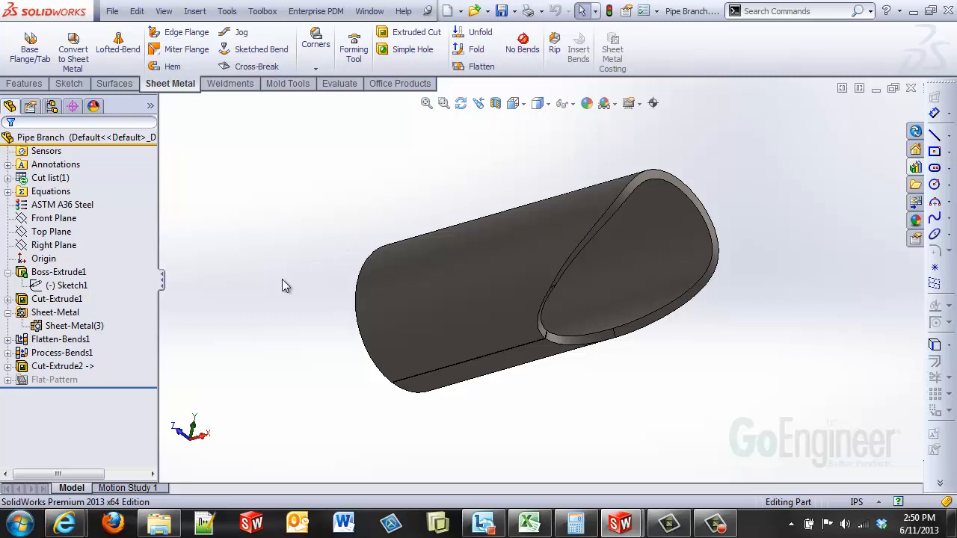
click(87, 137)
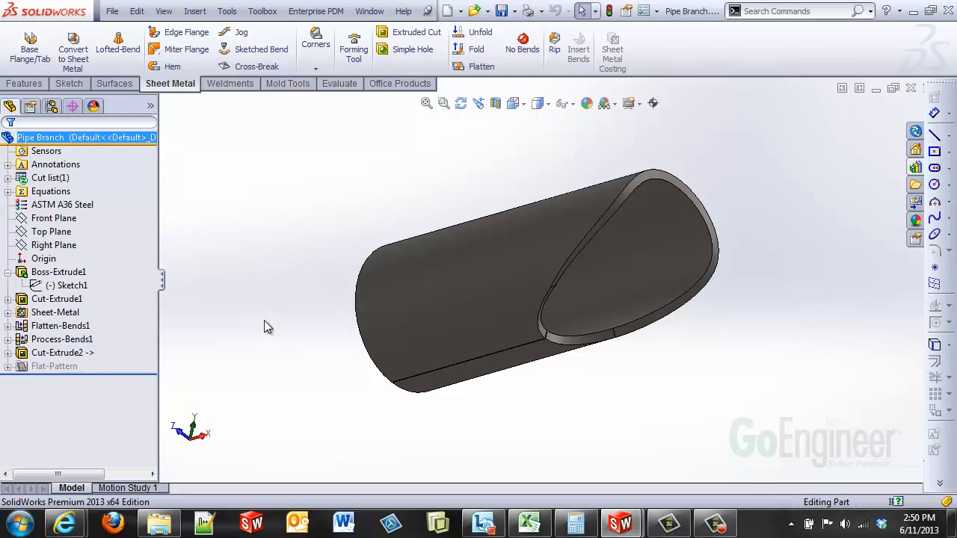
click(54, 365)
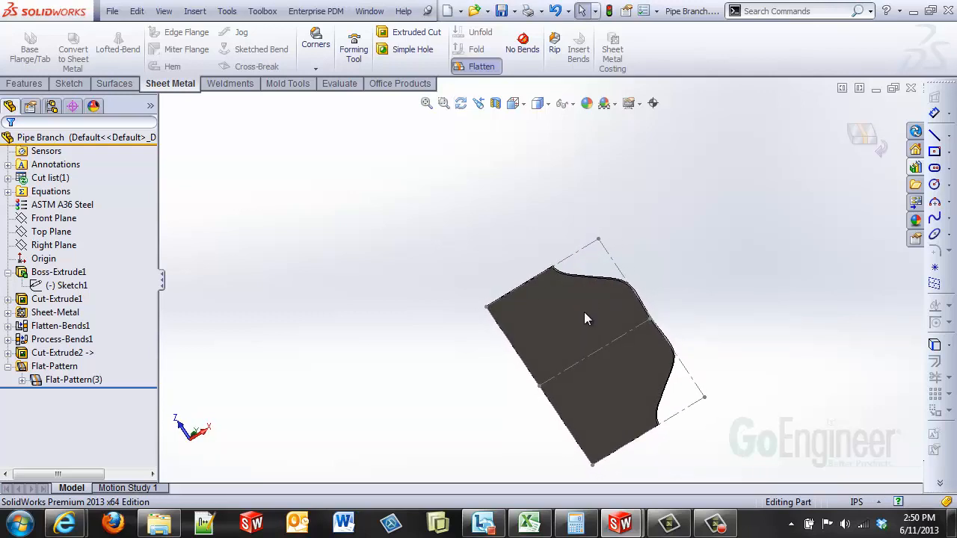
mouse_move(664, 440)
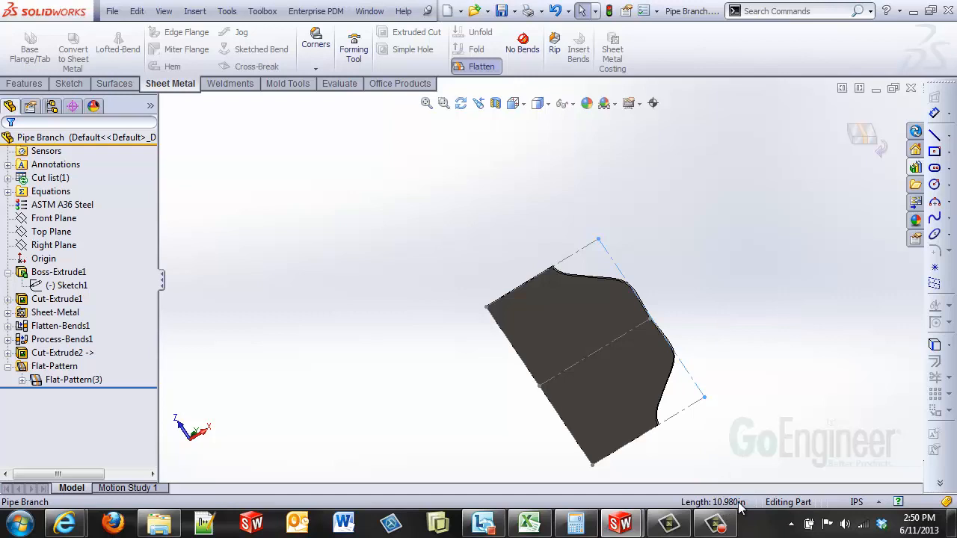
mouse_move(809, 158)
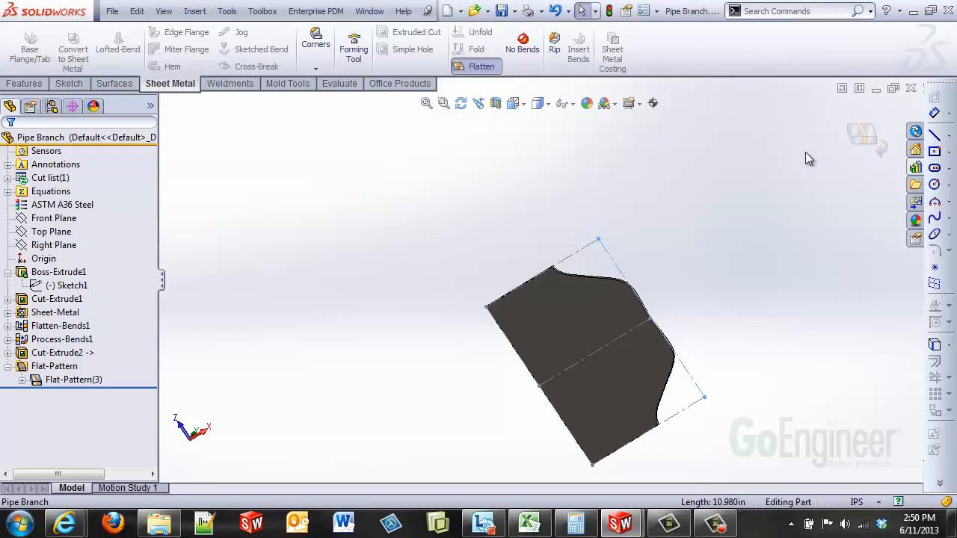
click(482, 66)
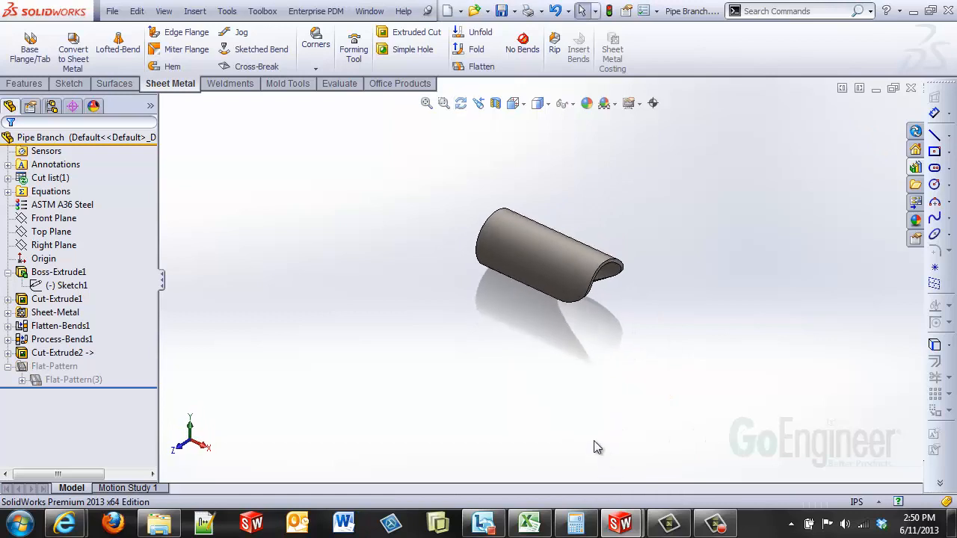
Step: Measure the pipe's circular end edge to confirm a 10.980 in arc length
click(338, 84)
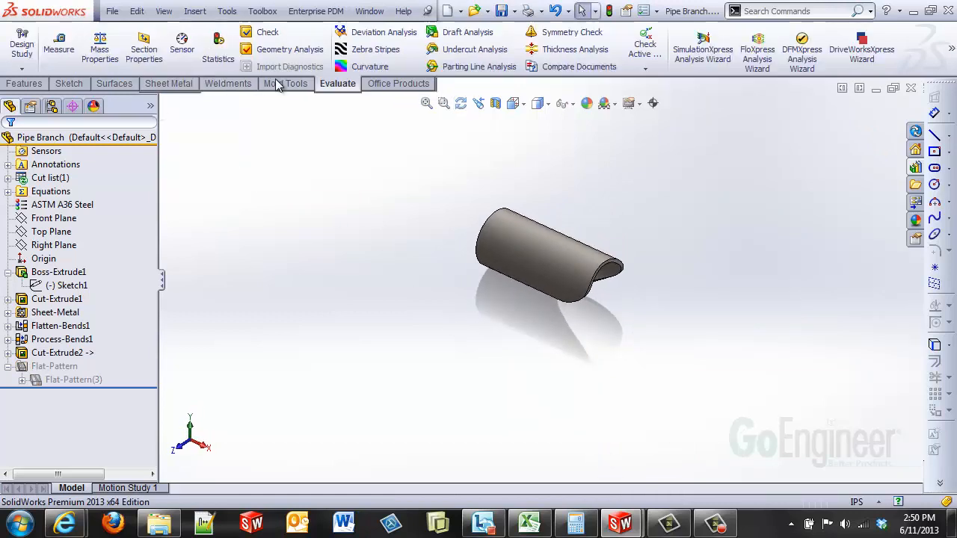
click(58, 45)
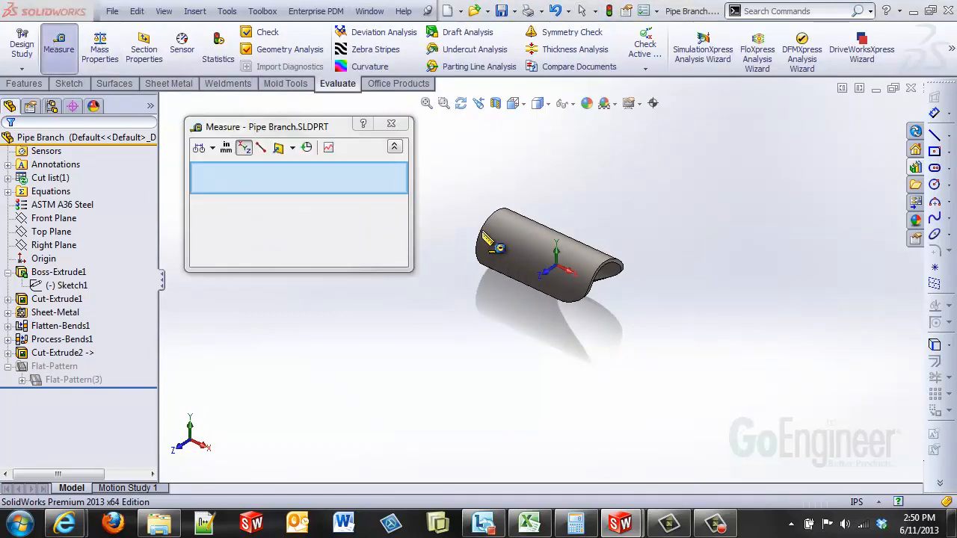
click(497, 228)
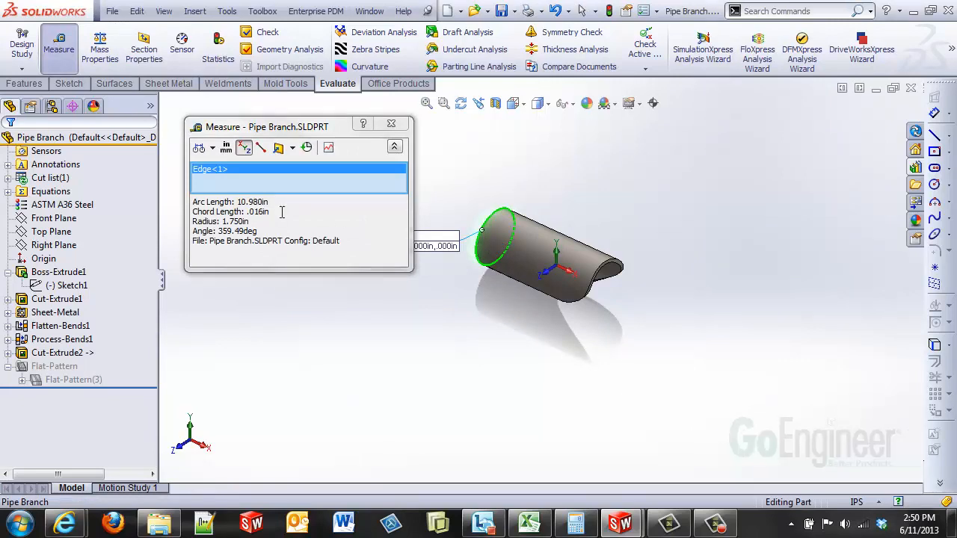
click(391, 122)
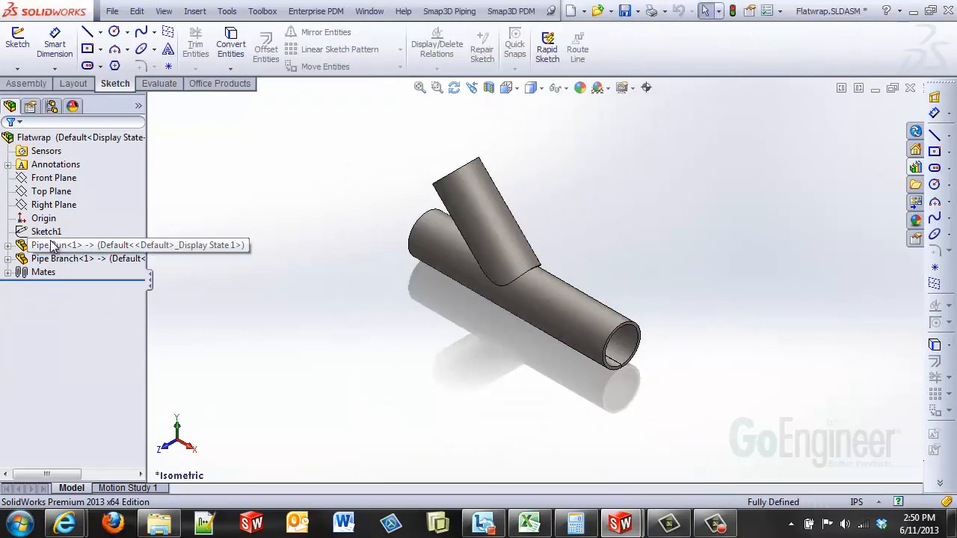
Step: Show the layout Sketch1 dimensions and edit the branch angle dimension
click(45, 230)
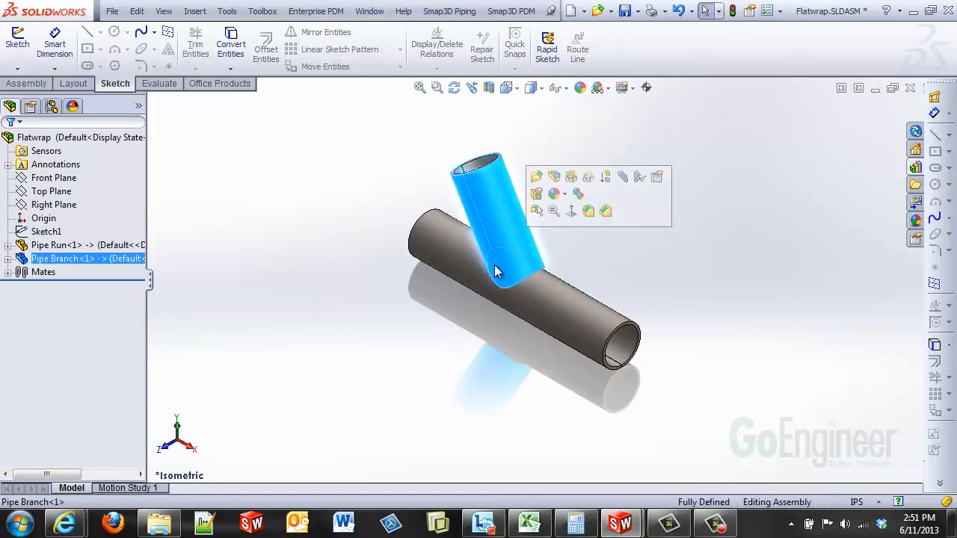
click(44, 230)
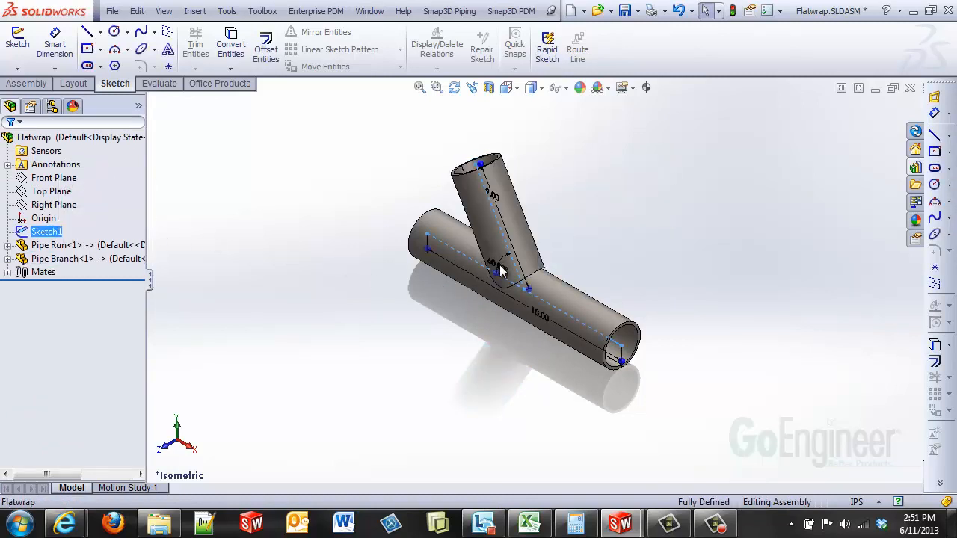
double_click(491, 260)
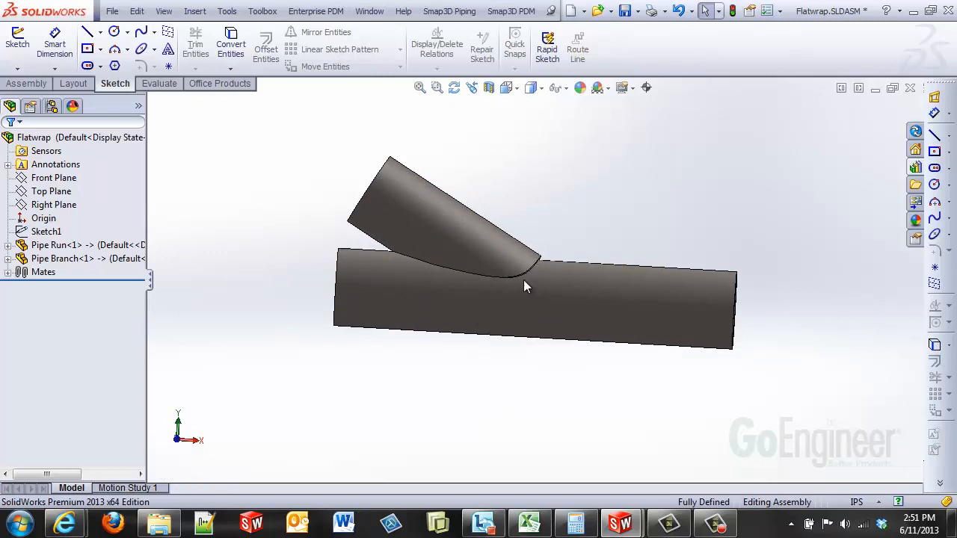
mouse_move(524, 294)
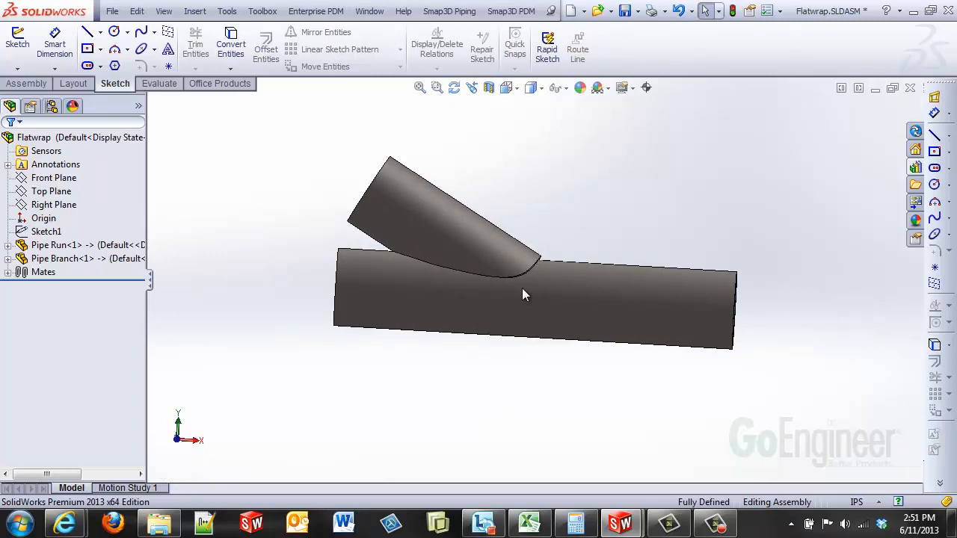
mouse_move(641, 209)
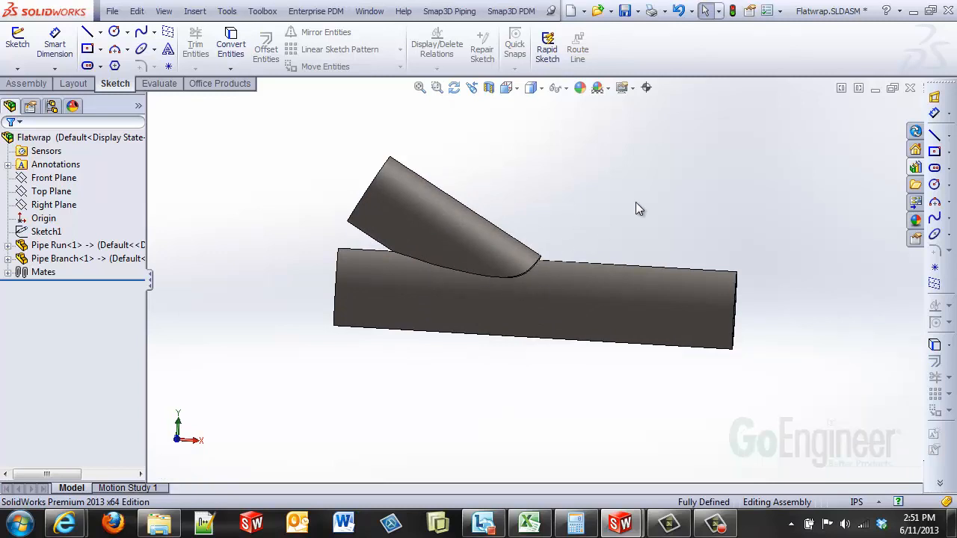